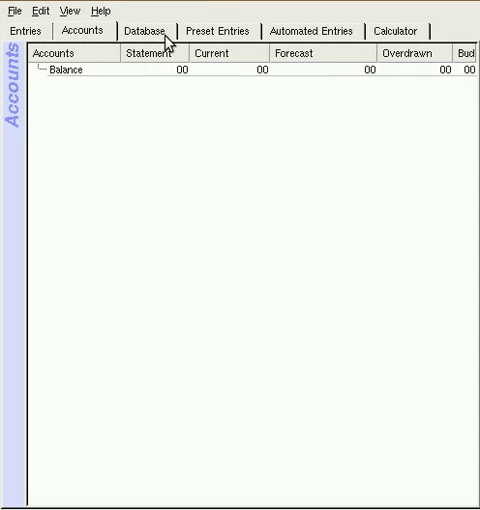
View the Automated Entries tab, then return to the empty Entries register
left_click(320, 30)
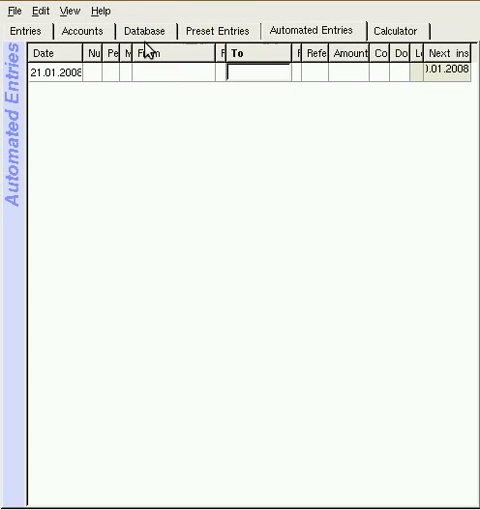
left_click(20, 30)
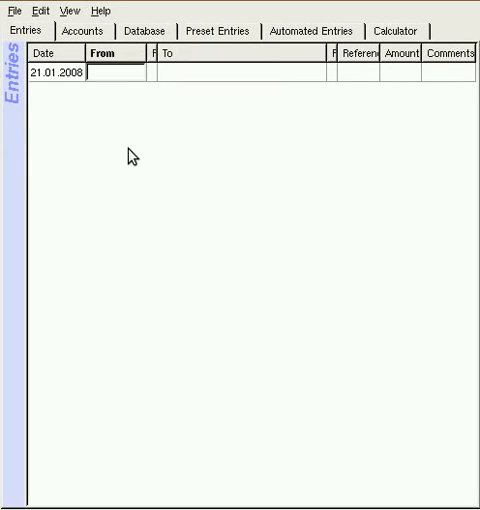
mouse_move(128, 168)
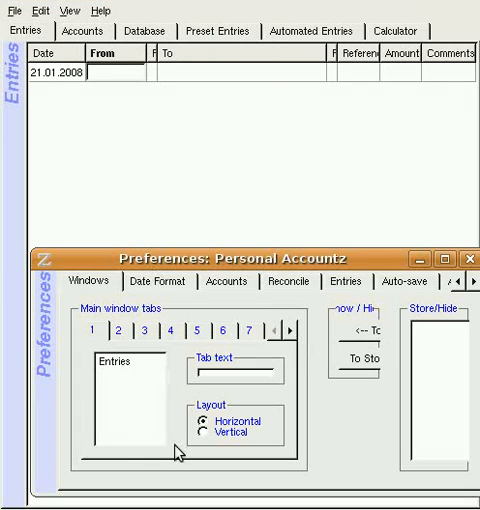
Move Accounts and Database into the Entries main window tab in the Windows preferences
left_click(122, 328)
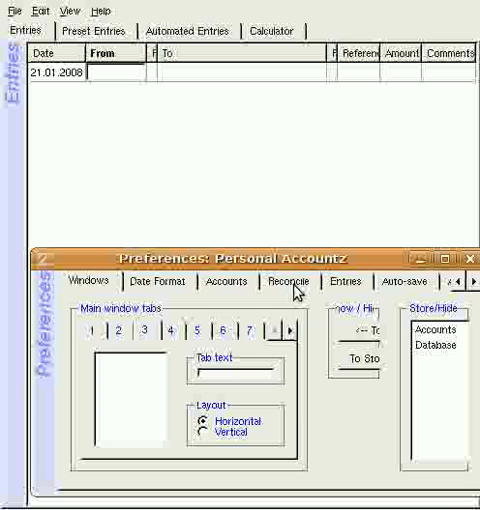
mouse_move(152, 292)
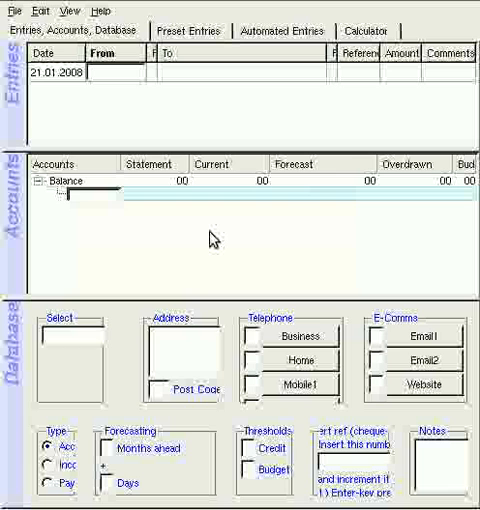
Enter a 1000.00 entry to a new 'bank' account with an opening balance comment
type("bank")
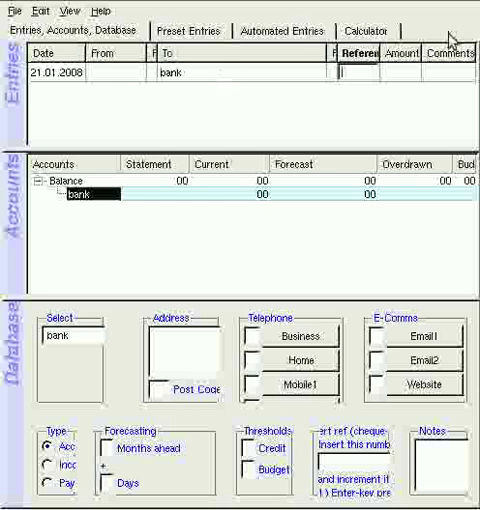
type("1")
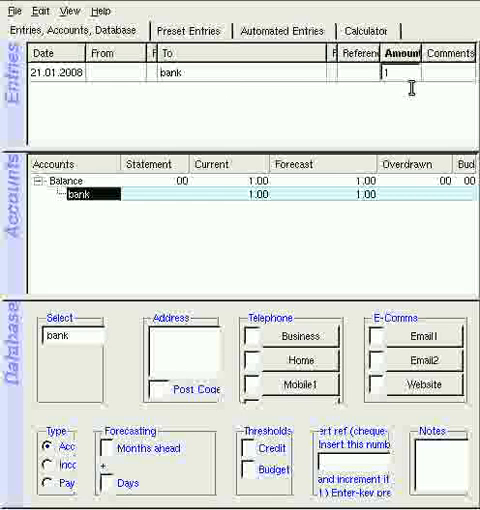
type("000.00")
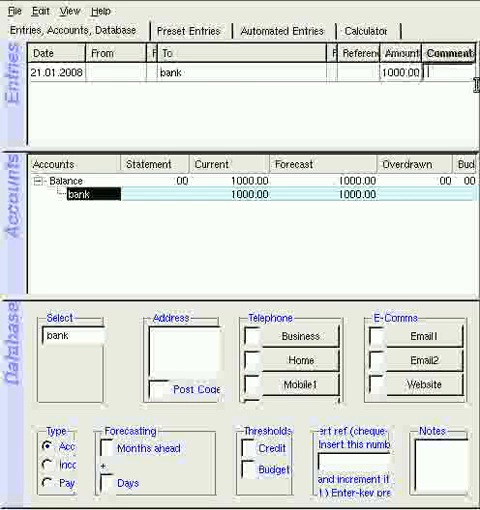
type("opwni")
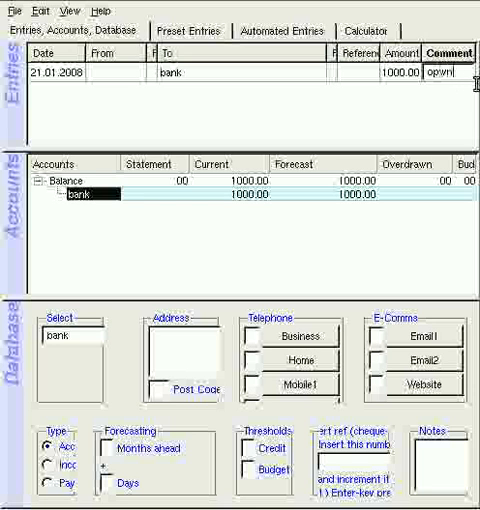
key("BackSpace")
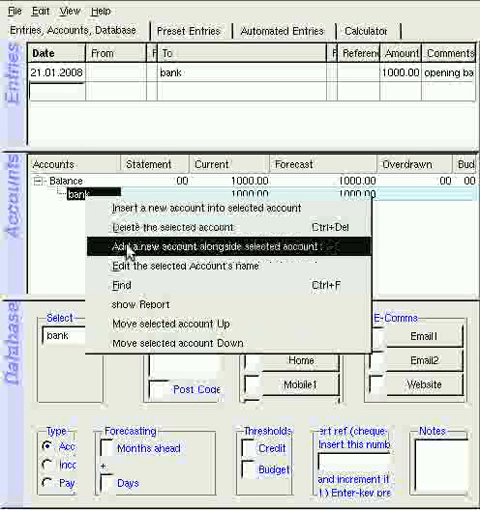
Add a 'wages' account alongside bank and enter a 200 transfer from wages to bank
left_click(164, 244)
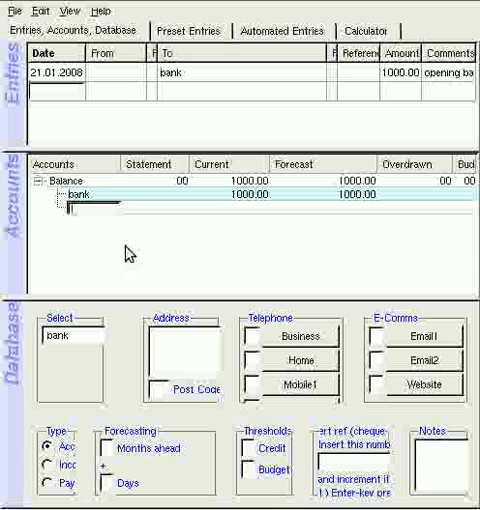
type("wages")
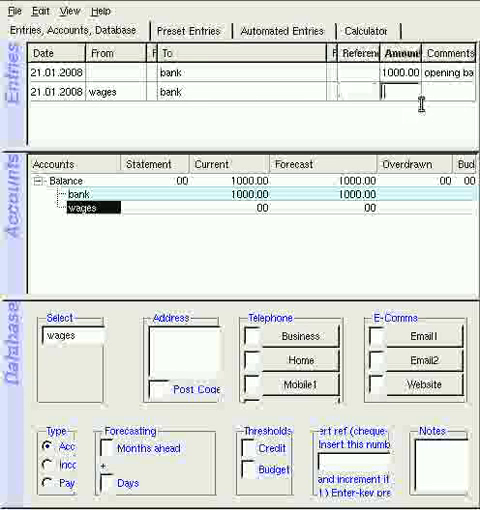
type("200.00")
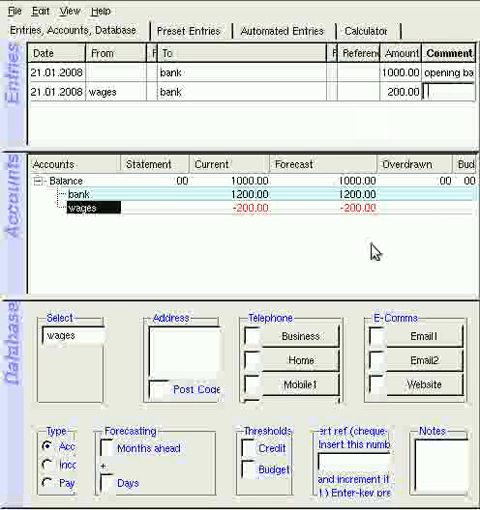
mouse_move(372, 210)
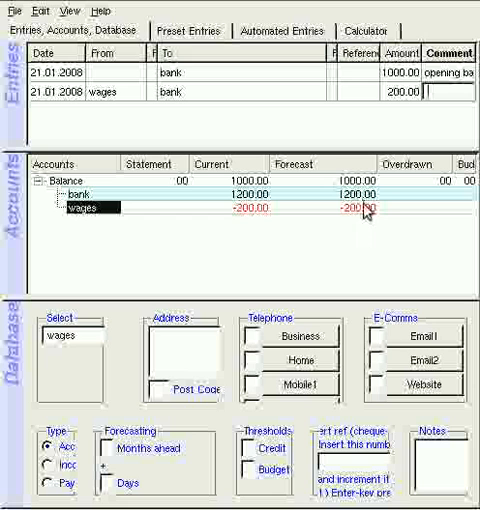
mouse_move(172, 226)
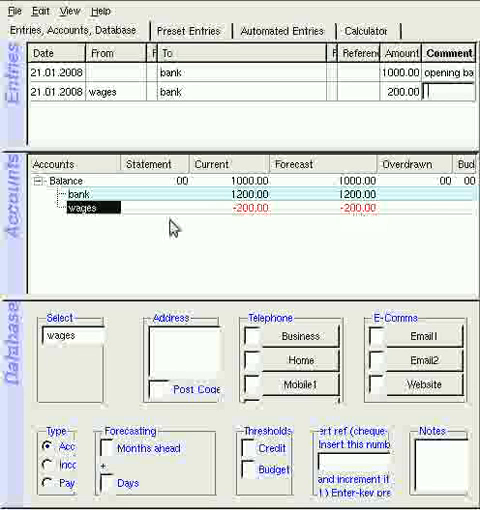